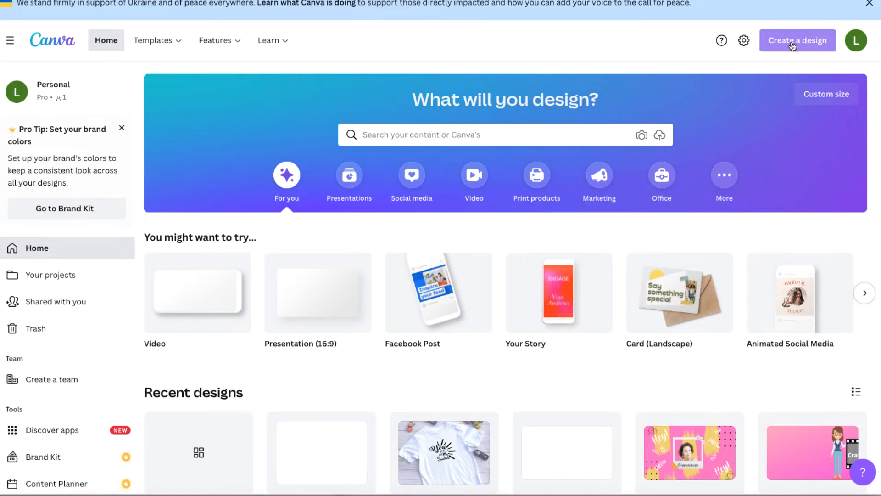
{"action": "mouse_move", "coordinate": [808, 42]}
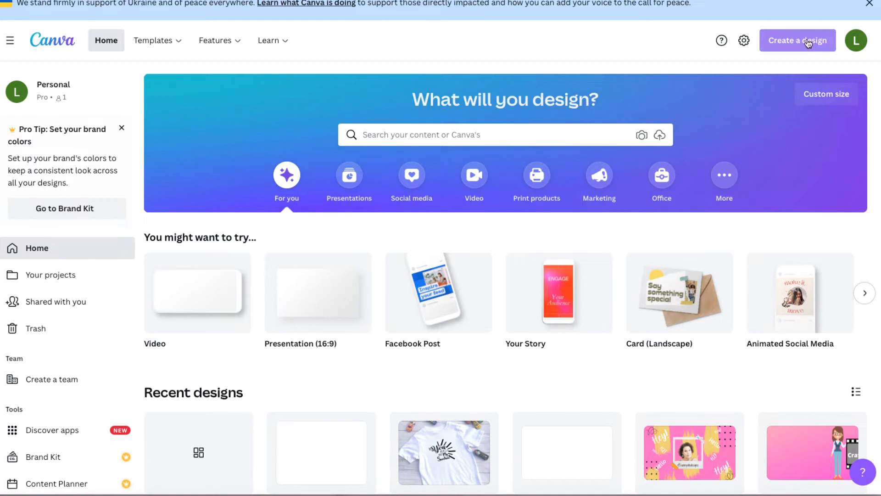
Create a new custom-size design at the recent 2700 × 2025 px size.
{"action": "left_click", "coordinate": [798, 40]}
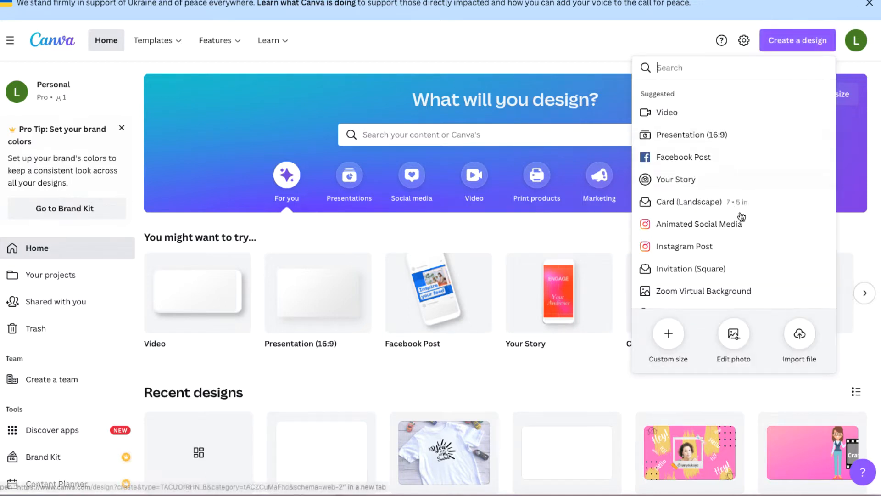
{"action": "left_click", "coordinate": [668, 333]}
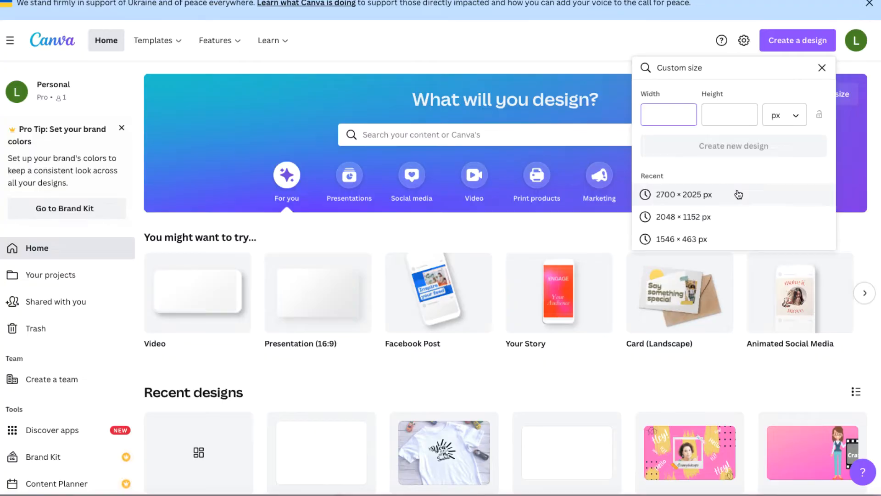
{"action": "left_click", "coordinate": [684, 195]}
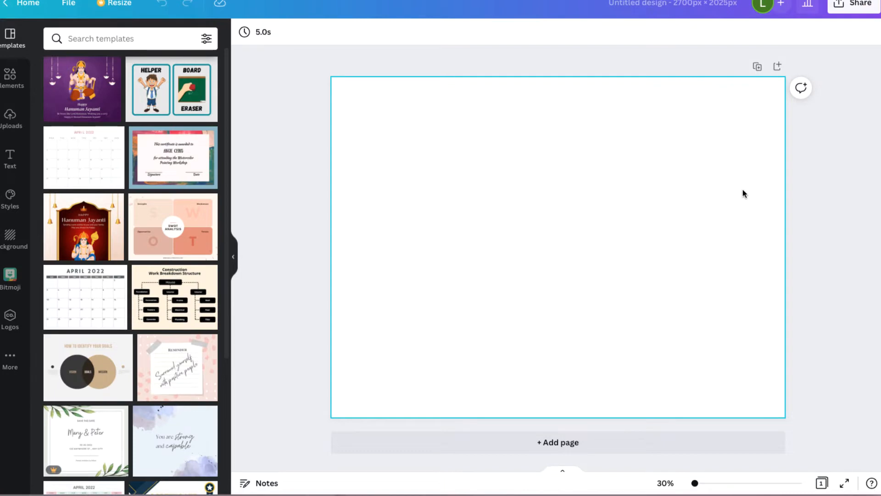
Add the white t-shirt photo from Uploads and crop the grass border off it.
{"action": "left_click", "coordinate": [11, 117]}
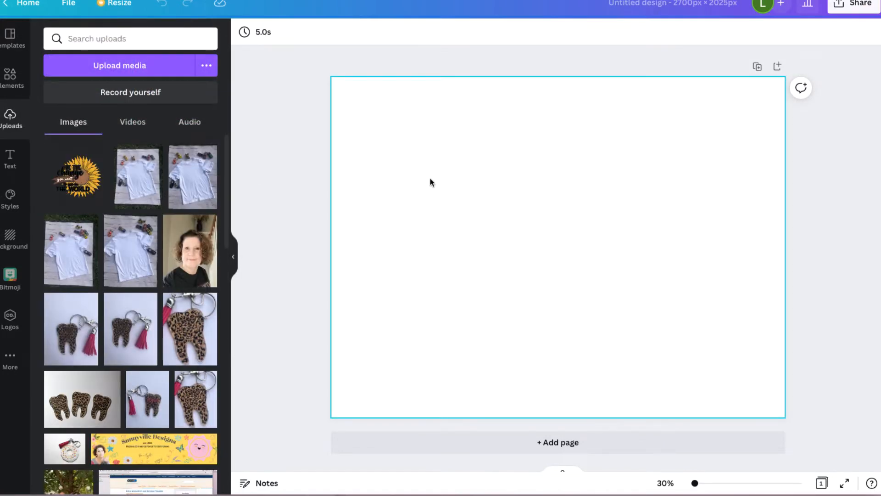
{"action": "mouse_move", "coordinate": [440, 180]}
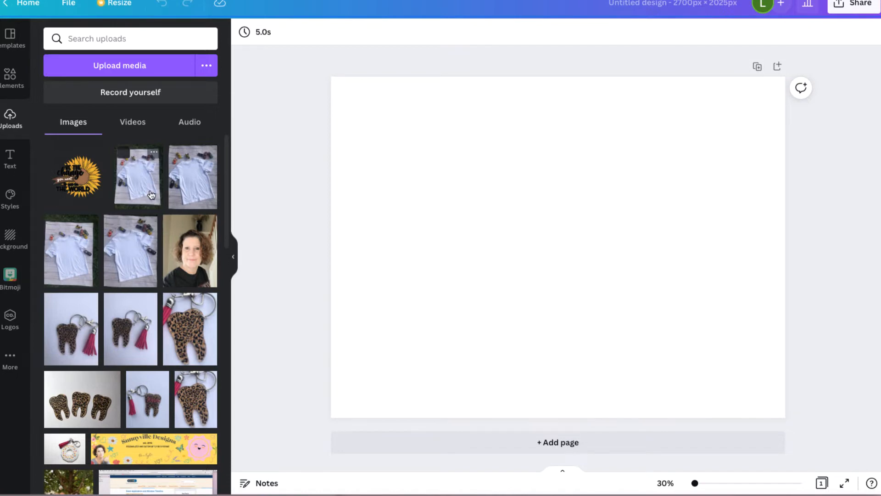
{"action": "left_click", "coordinate": [138, 176]}
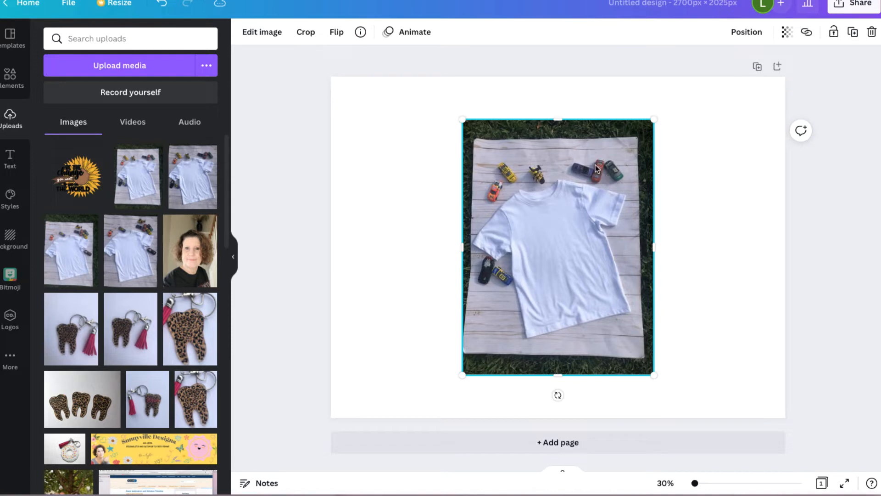
{"action": "mouse_move", "coordinate": [484, 237]}
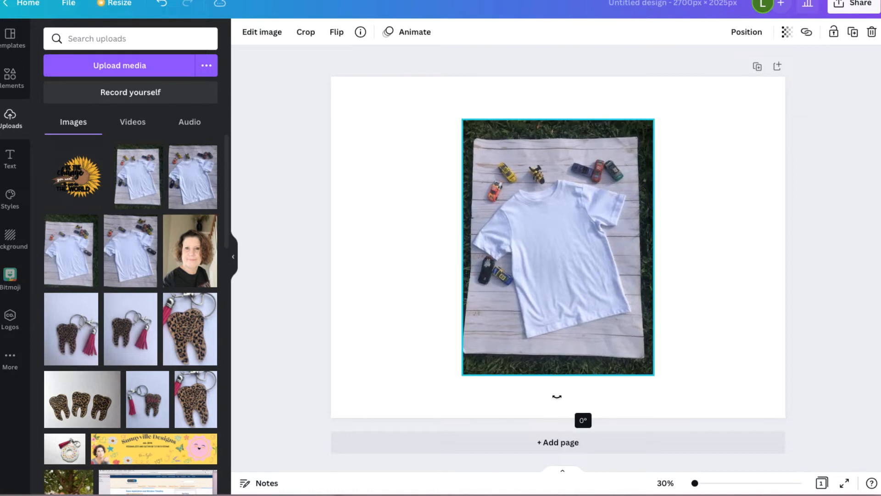
{"action": "left_click_drag", "start_coordinate": [462, 246], "coordinate": [468, 246]}
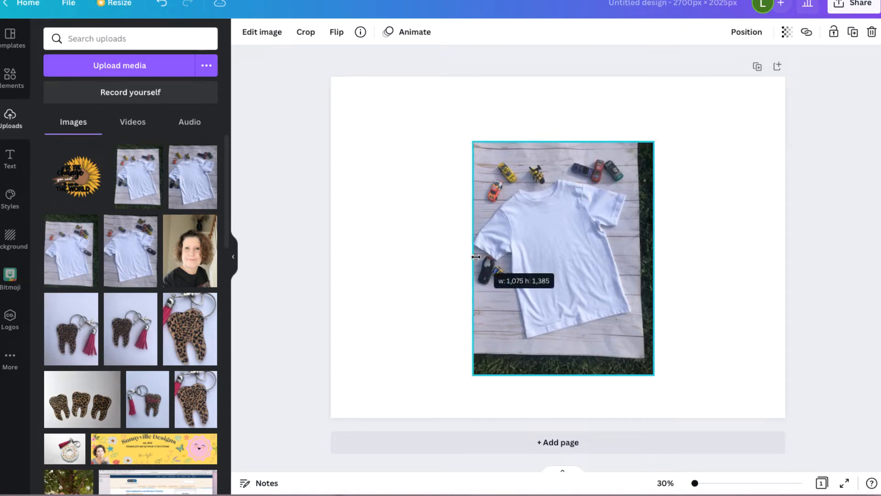
{"action": "left_click_drag", "start_coordinate": [654, 259], "coordinate": [641, 261]}
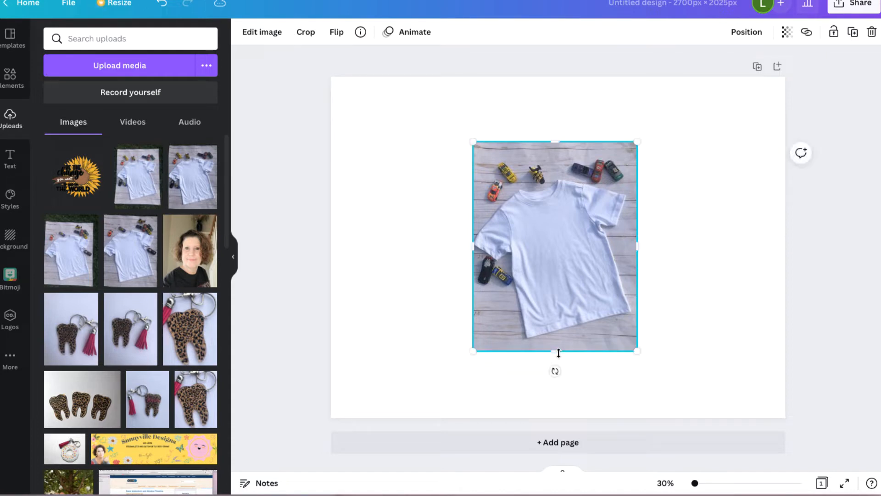
{"action": "mouse_move", "coordinate": [572, 236]}
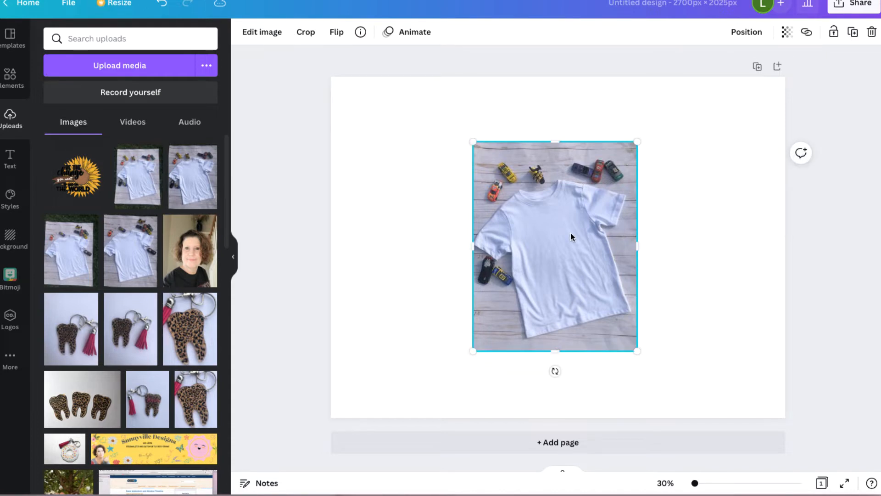
{"action": "mouse_move", "coordinate": [604, 229]}
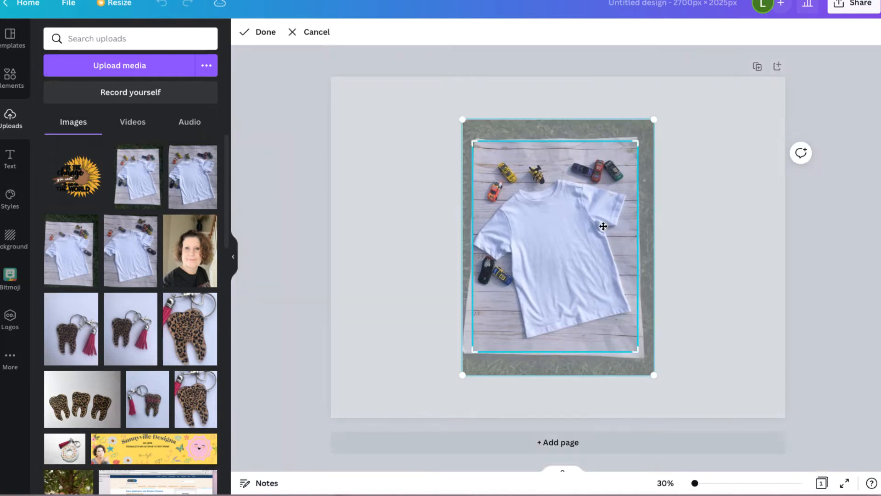
{"action": "left_click", "coordinate": [265, 32]}
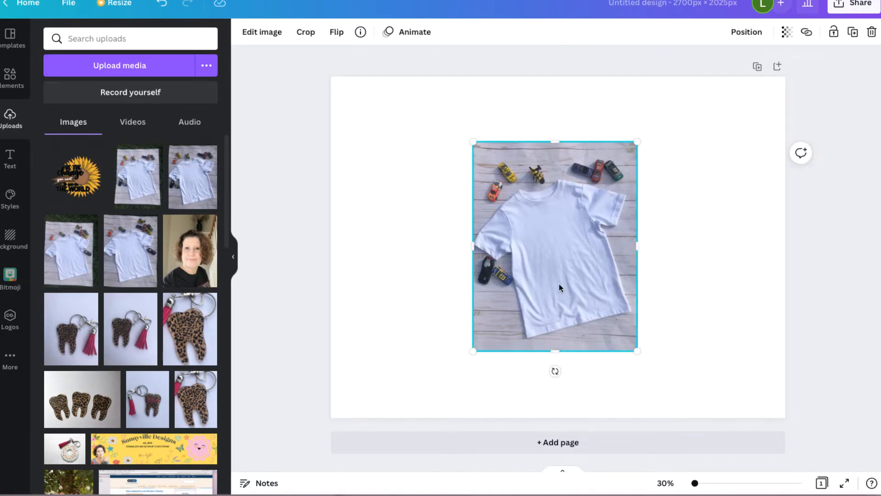
Enlarge and reposition the photo to cover the page with the t-shirt centred.
{"action": "left_click_drag", "start_coordinate": [473, 353], "coordinate": [422, 394]}
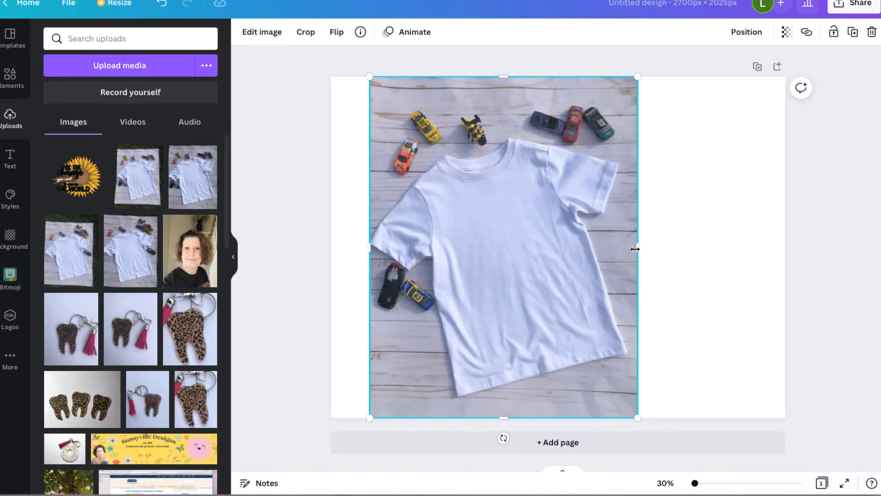
{"action": "left_click_drag", "start_coordinate": [635, 249], "coordinate": [796, 249]}
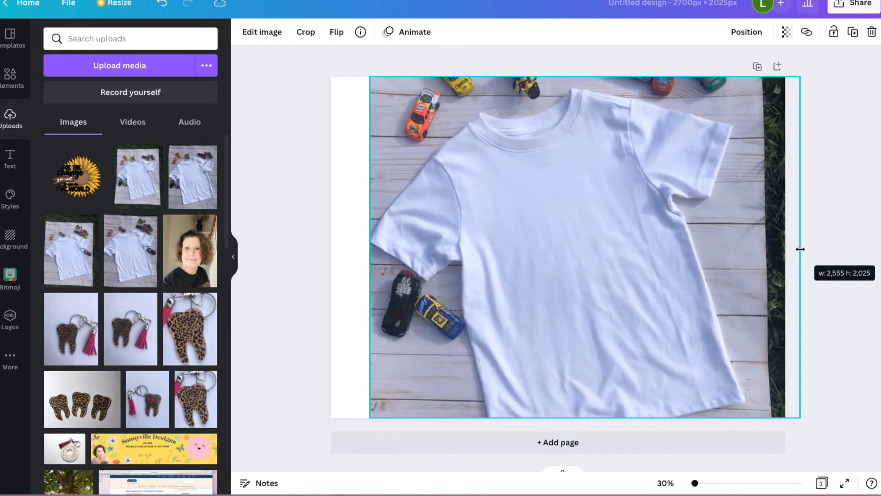
{"action": "left_click_drag", "start_coordinate": [801, 249], "coordinate": [815, 248]}
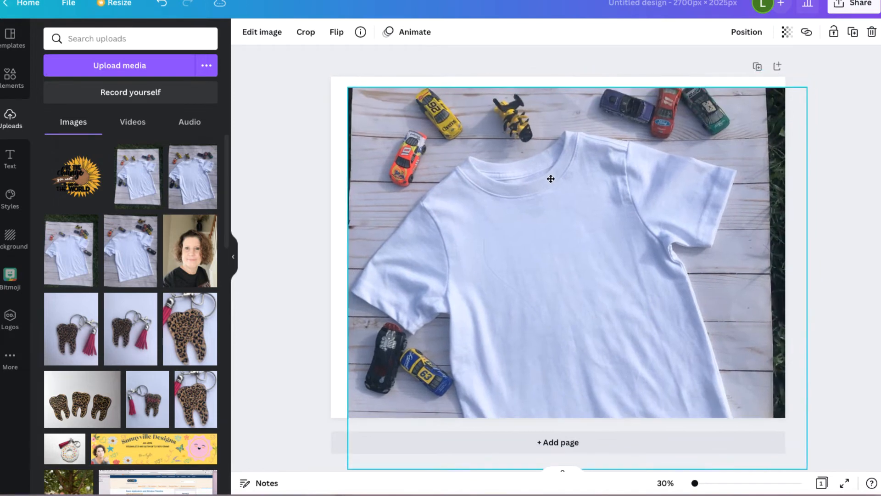
{"action": "left_click", "coordinate": [551, 180]}
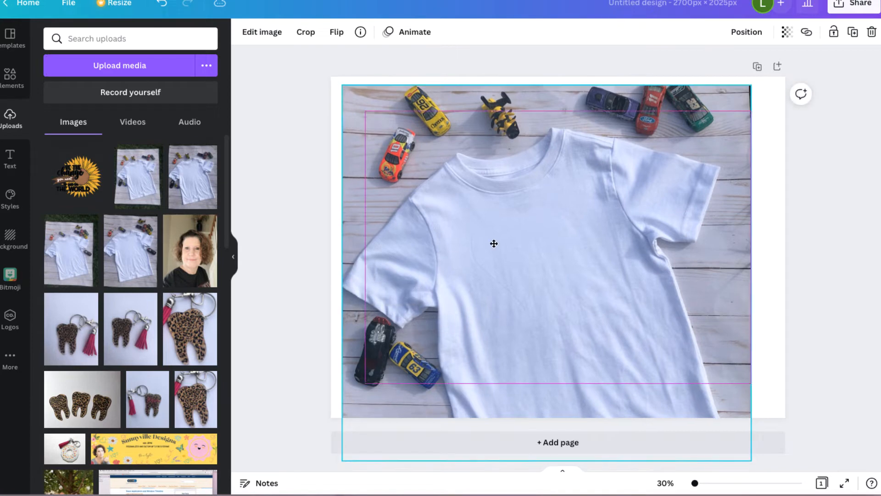
{"action": "left_click_drag", "start_coordinate": [494, 244], "coordinate": [504, 251]}
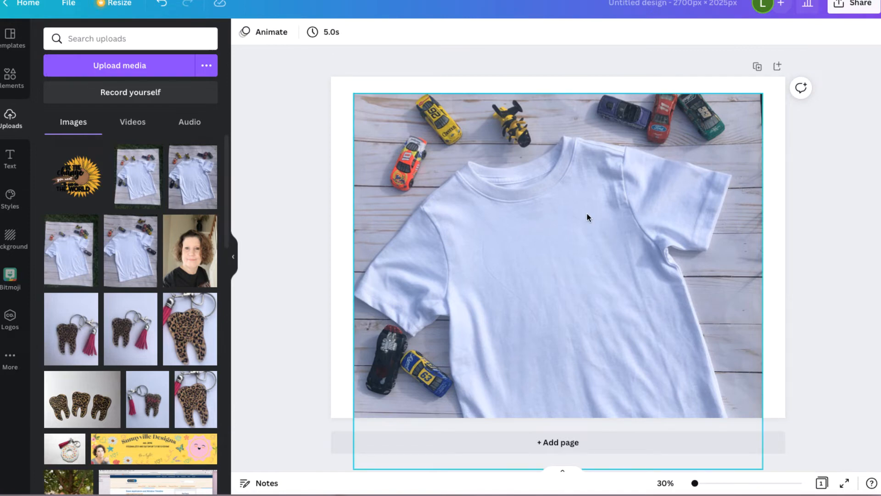
{"action": "left_click", "coordinate": [851, 238]}
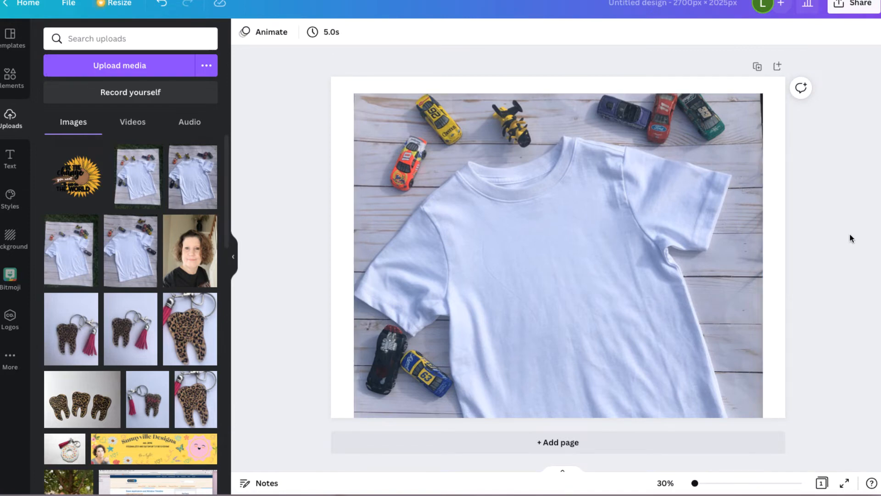
{"action": "left_click", "coordinate": [674, 242]}
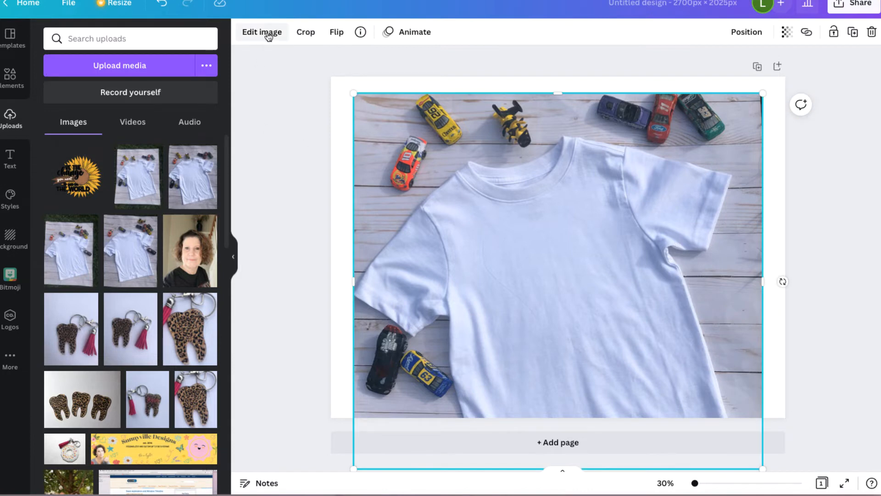
Raise the photo's Brightness in the Adjust settings to lighten the shirt and backdrop.
{"action": "left_click", "coordinate": [262, 32]}
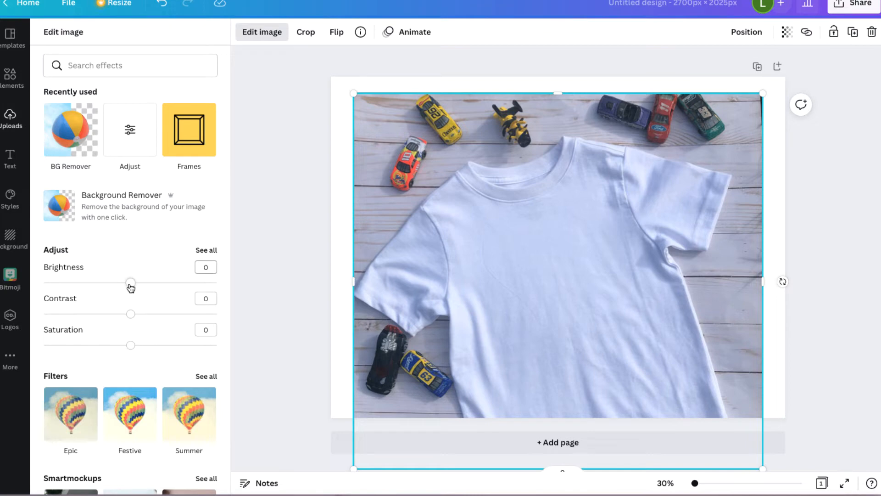
{"action": "left_click_drag", "start_coordinate": [131, 282], "coordinate": [142, 282]}
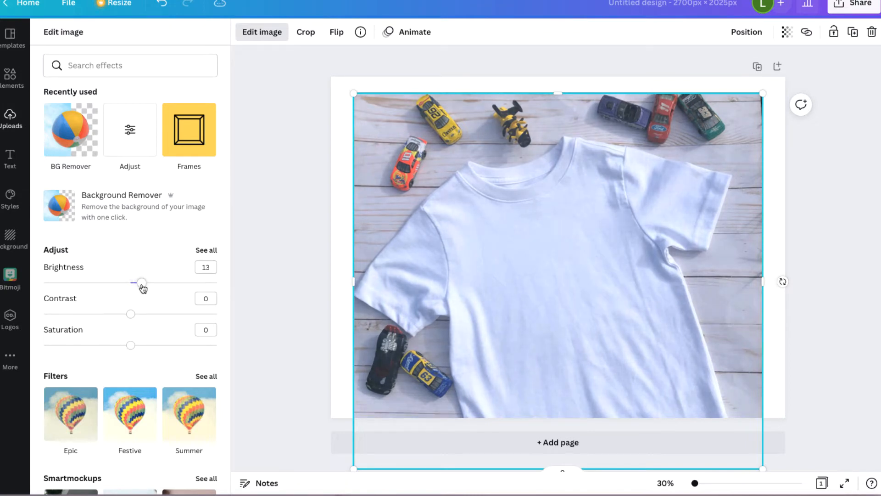
{"action": "left_click_drag", "start_coordinate": [142, 282], "coordinate": [147, 282]}
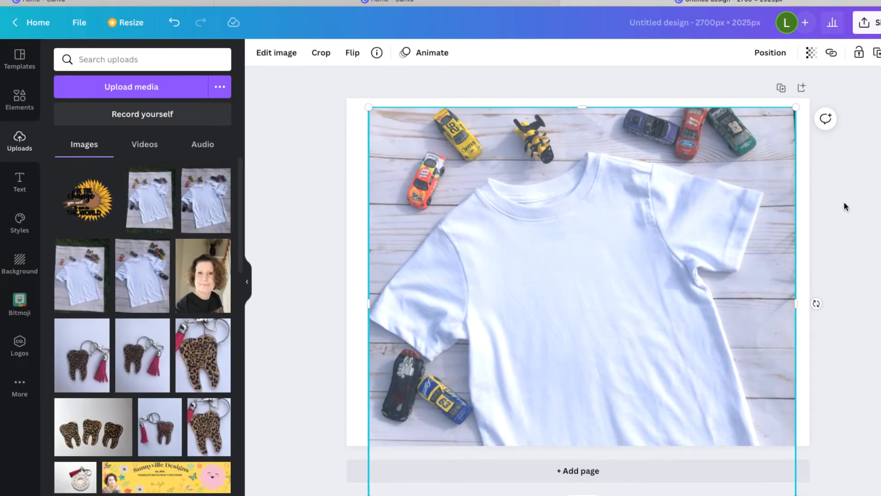
{"action": "mouse_move", "coordinate": [510, 229]}
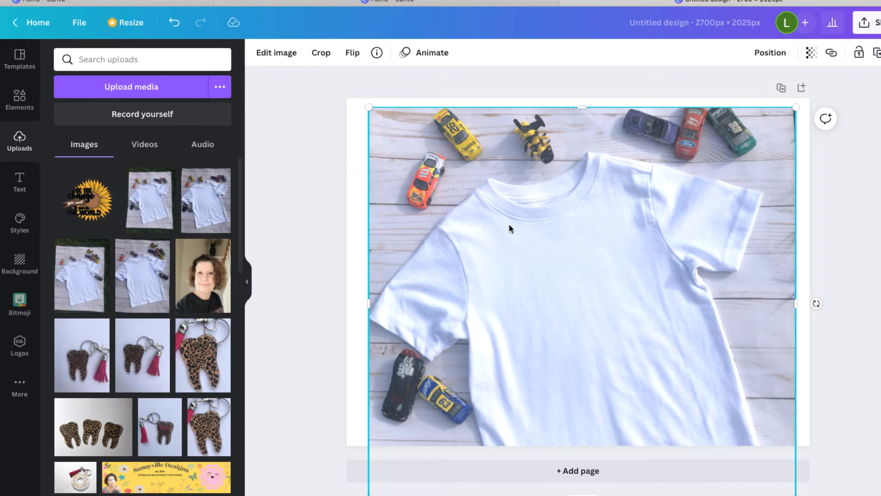
{"action": "mouse_move", "coordinate": [121, 89]}
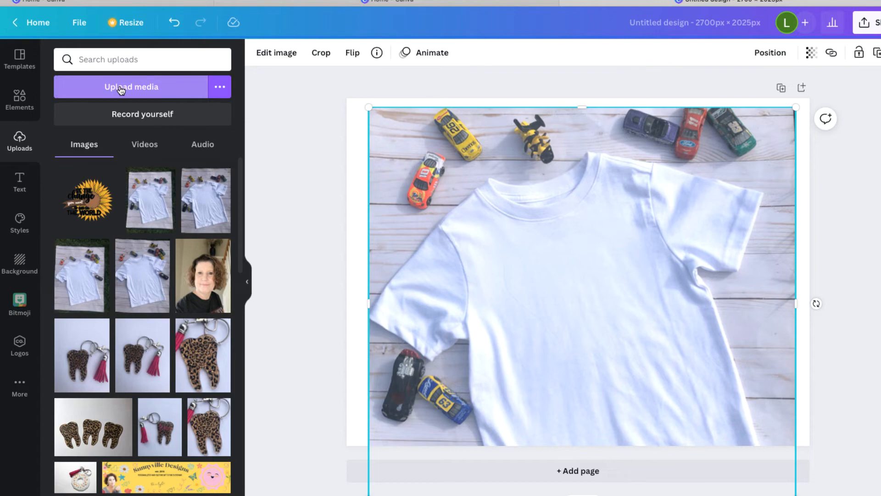
Upload Chick Magnet.svg from the Chick Magnet folder into the design's uploads.
{"action": "left_click", "coordinate": [132, 86]}
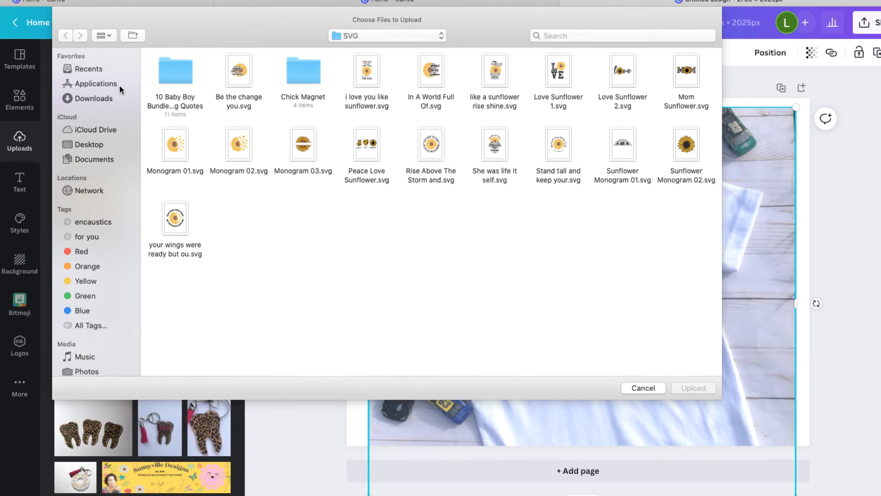
{"action": "double_click", "coordinate": [174, 69]}
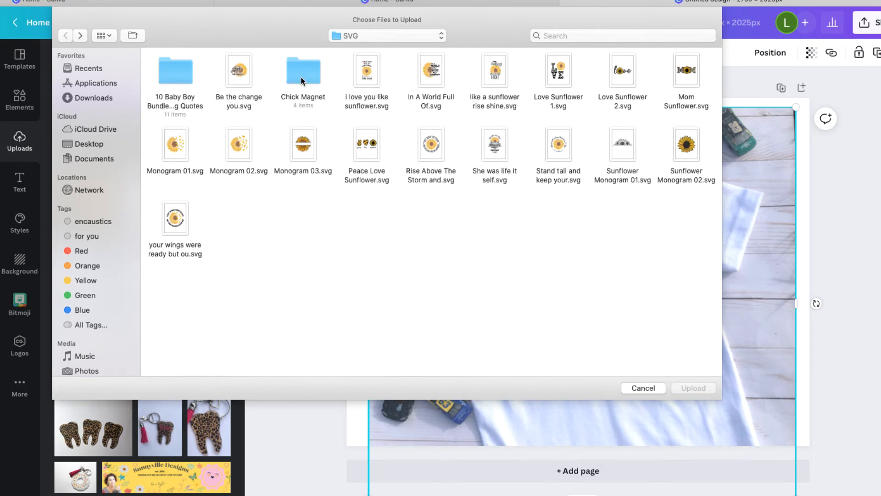
{"action": "double_click", "coordinate": [303, 70]}
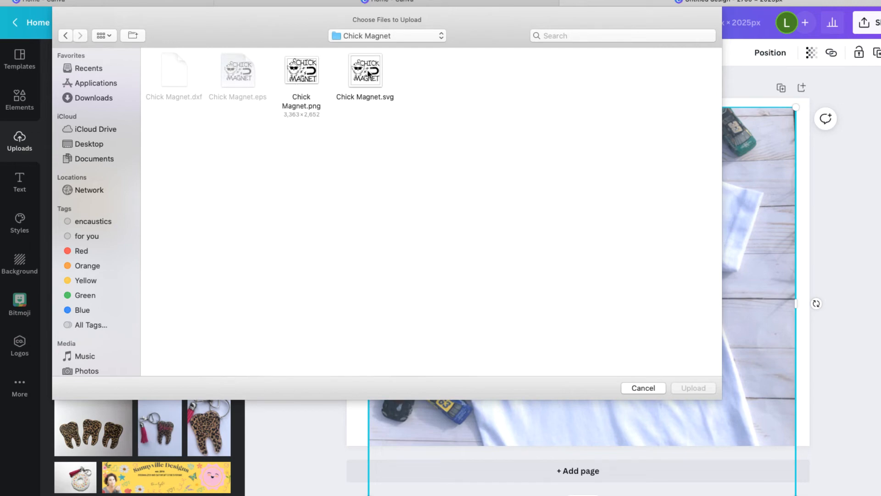
{"action": "left_click", "coordinate": [365, 69]}
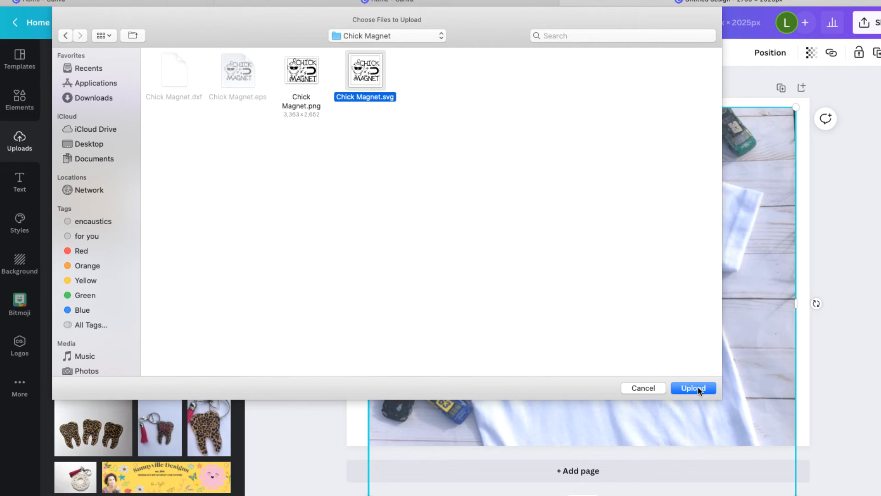
{"action": "left_click", "coordinate": [693, 388]}
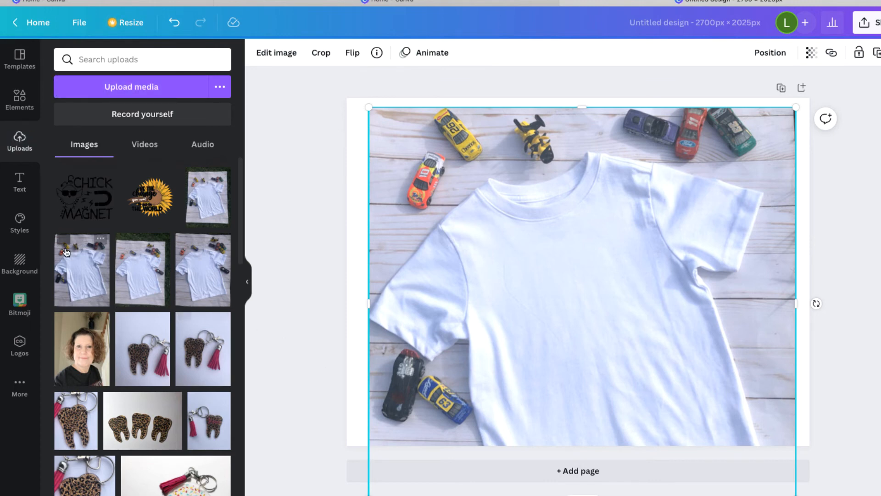
Place the Chick Magnet graphic on the t-shirt's chest and select the photo behind it.
{"action": "left_click", "coordinate": [85, 196]}
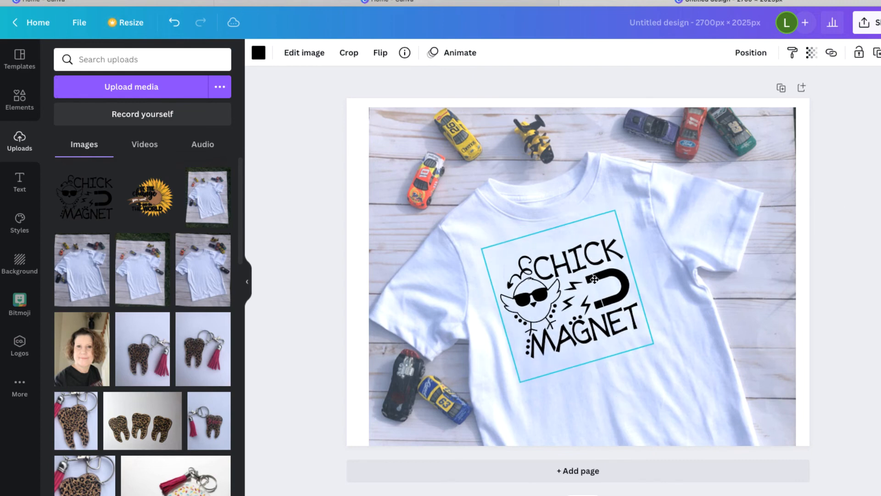
{"action": "left_click", "coordinate": [593, 289]}
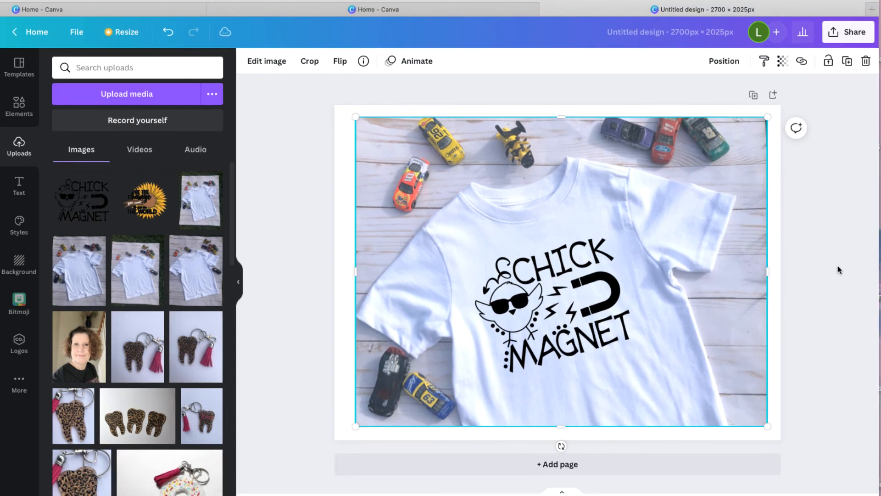
{"action": "mouse_move", "coordinate": [565, 434]}
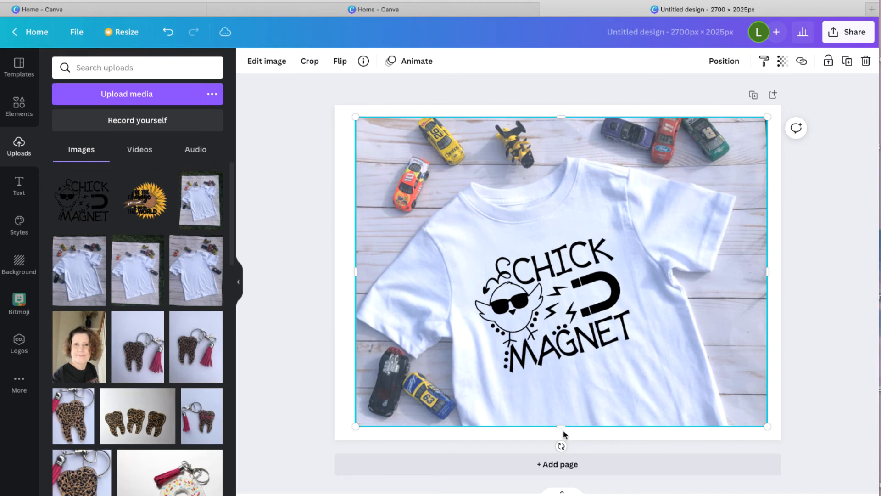
{"action": "mouse_move", "coordinate": [340, 368]}
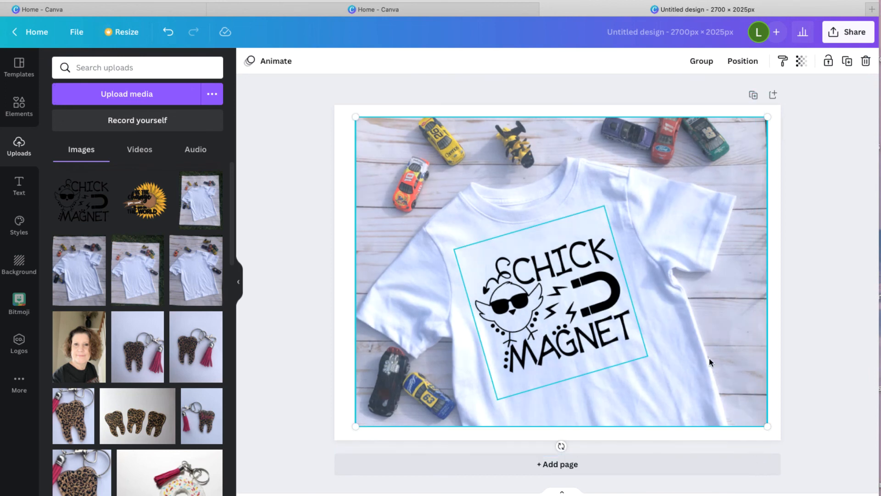
Group the Chick Magnet graphic with the t-shirt photo.
{"action": "left_click", "coordinate": [699, 61]}
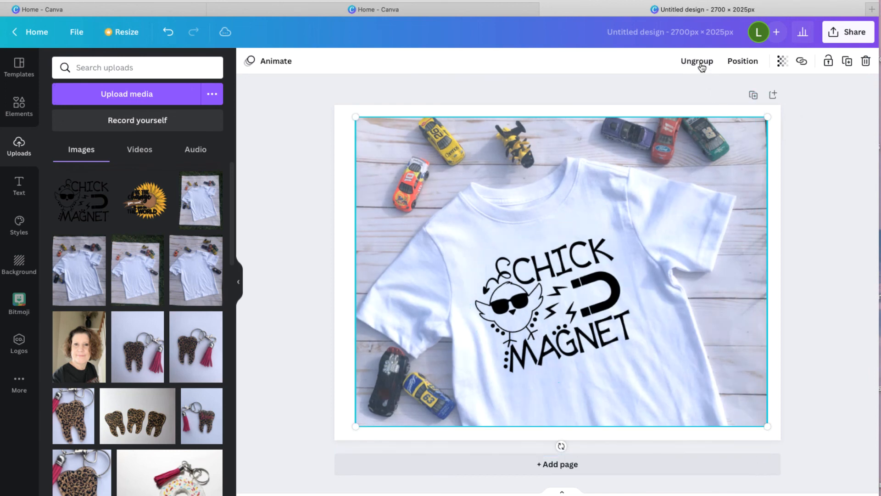